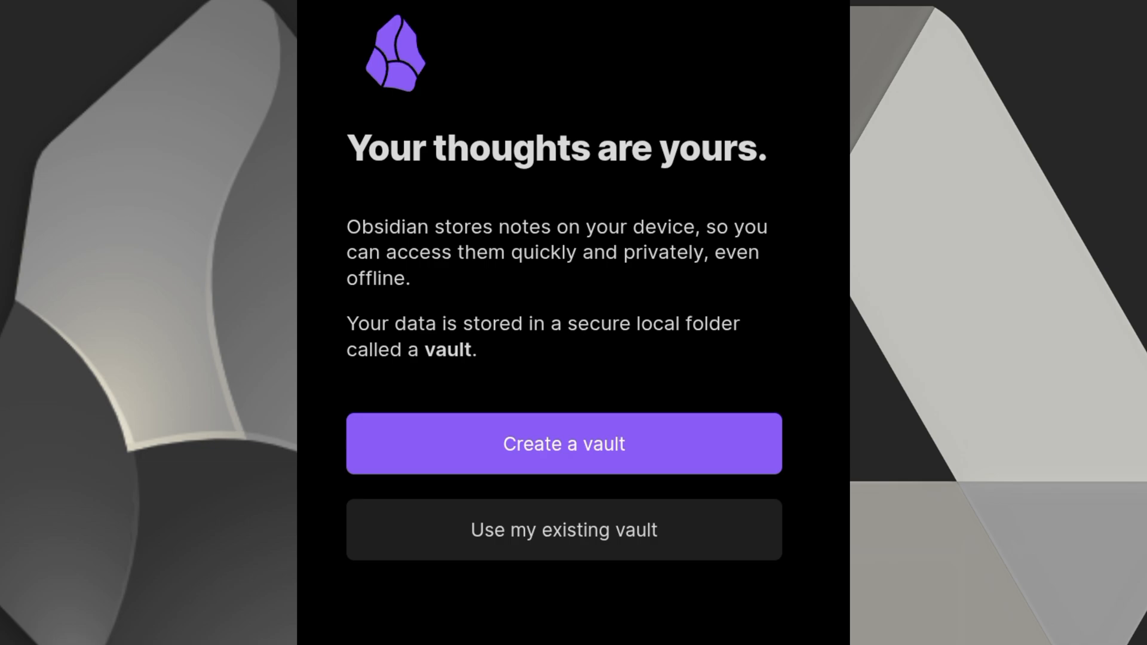
Open the existing vault stored on this device.
left_click(564, 529)
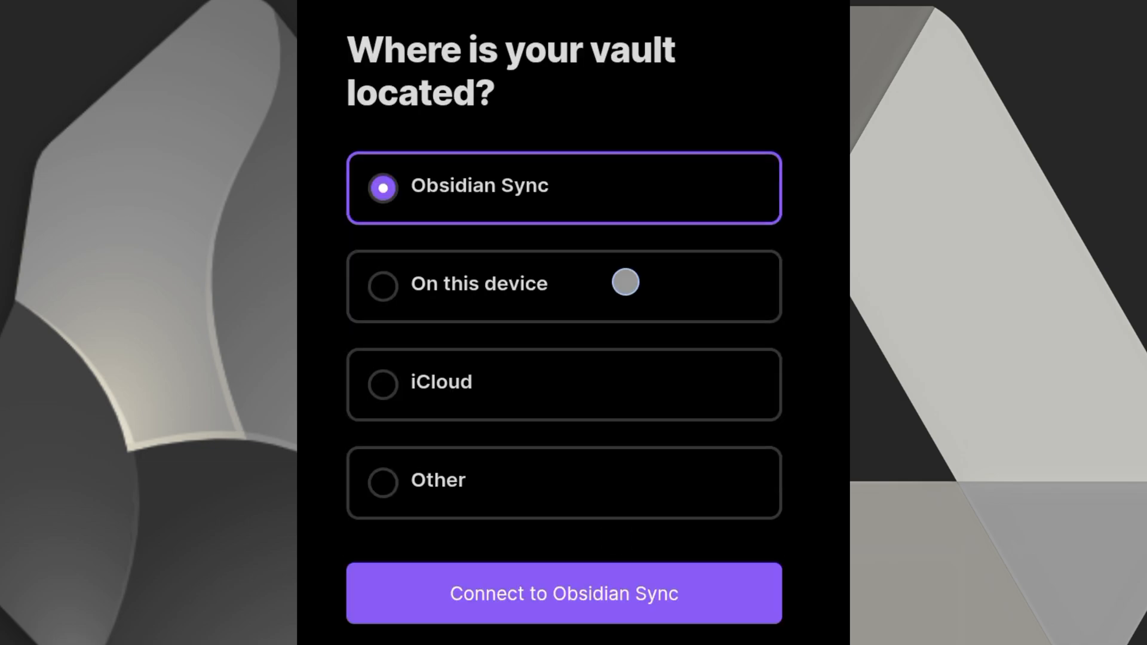
left_click(563, 593)
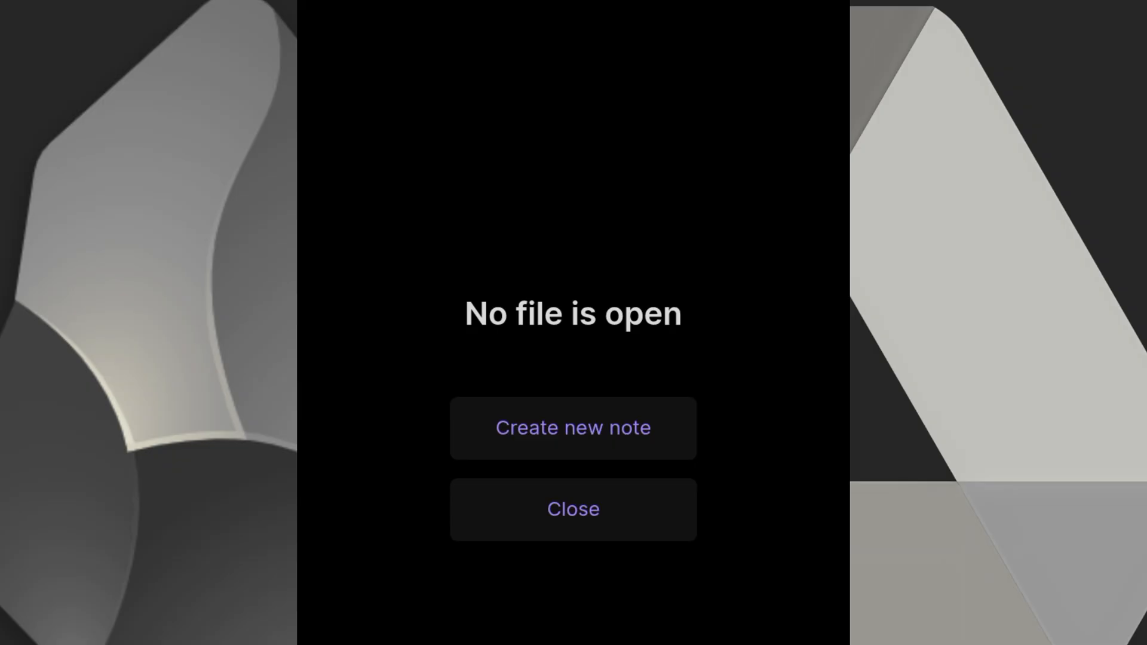
Launch the installed Autosync for Google Drive app from Play Store.
left_click(573, 508)
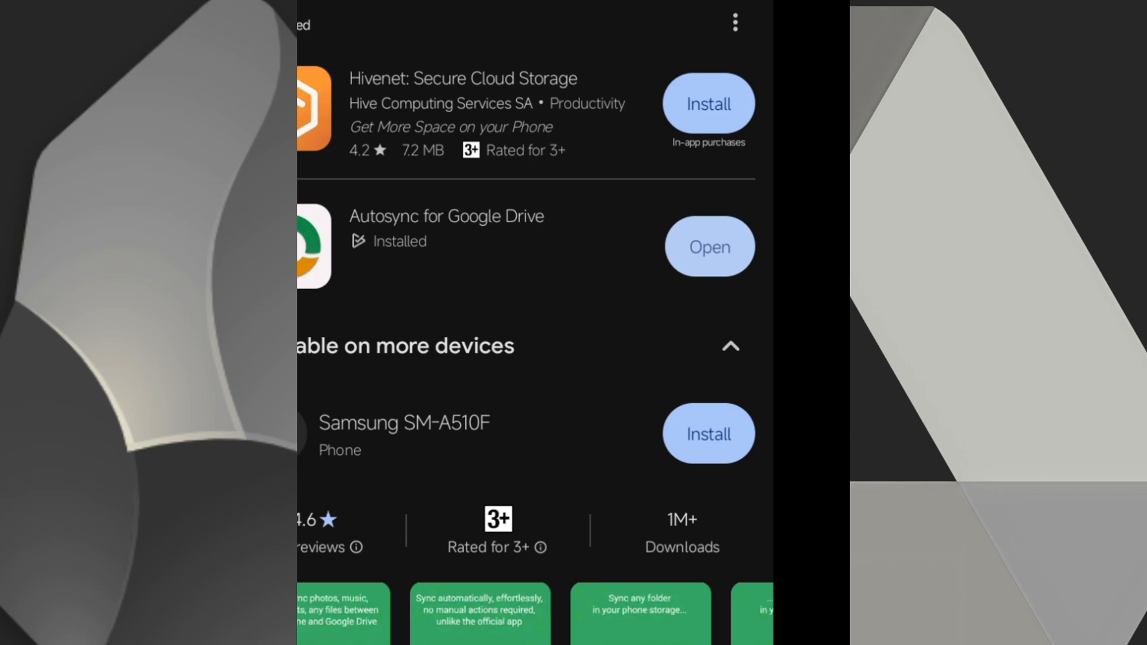
left_click(708, 246)
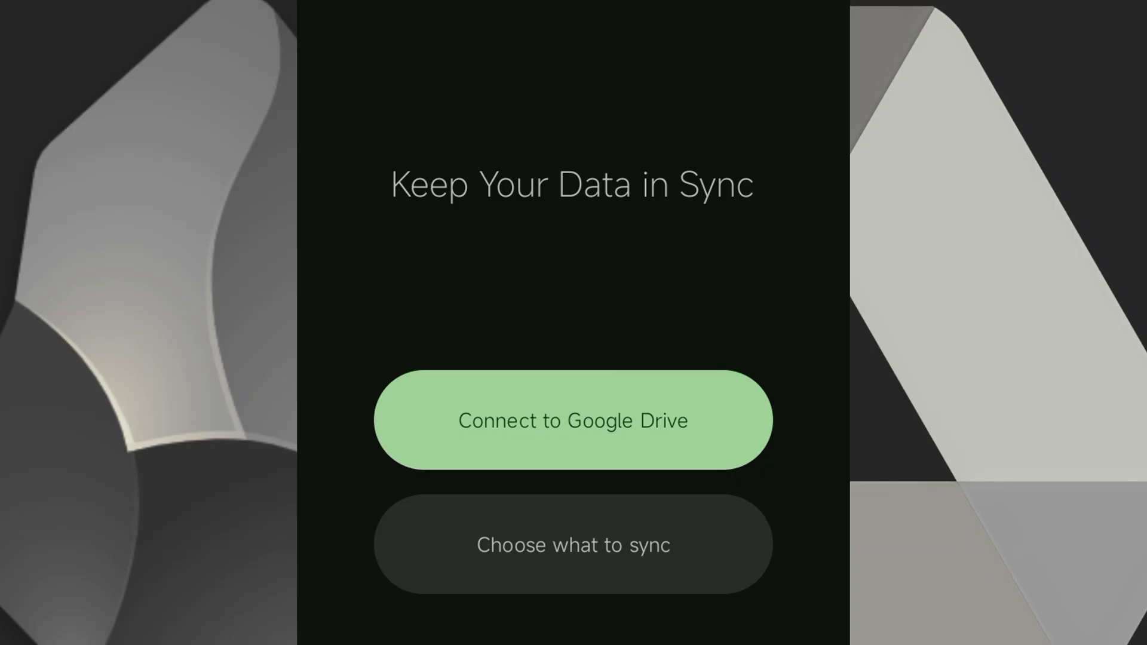
Connect the Google Drive account and skip the test folder pair.
left_click(573, 419)
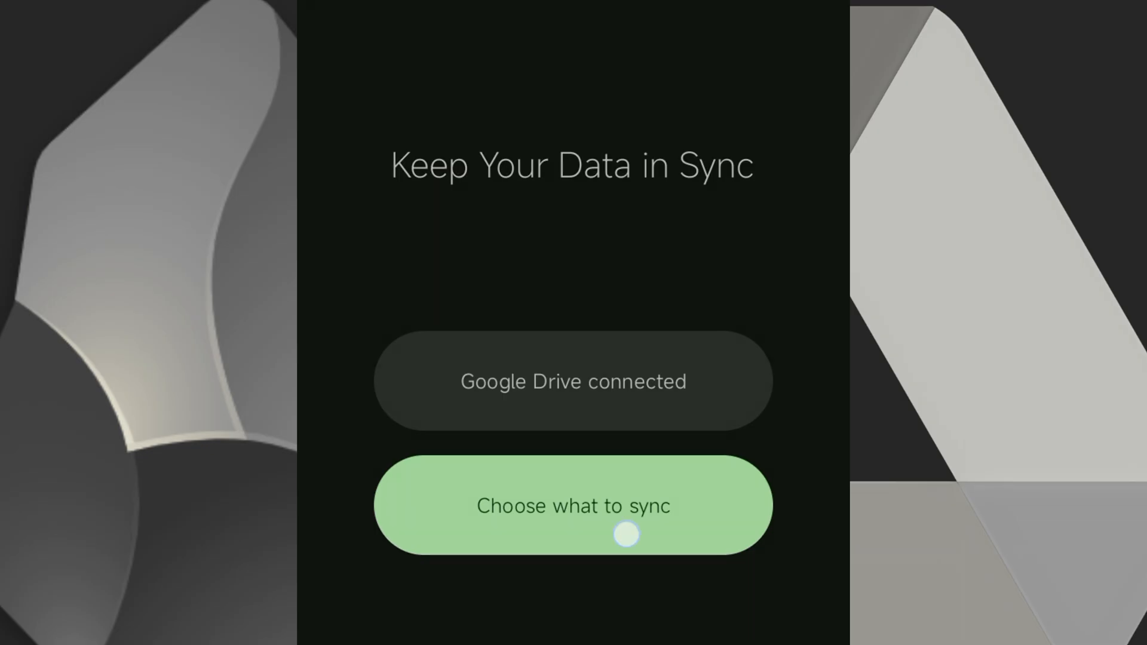
left_click(573, 505)
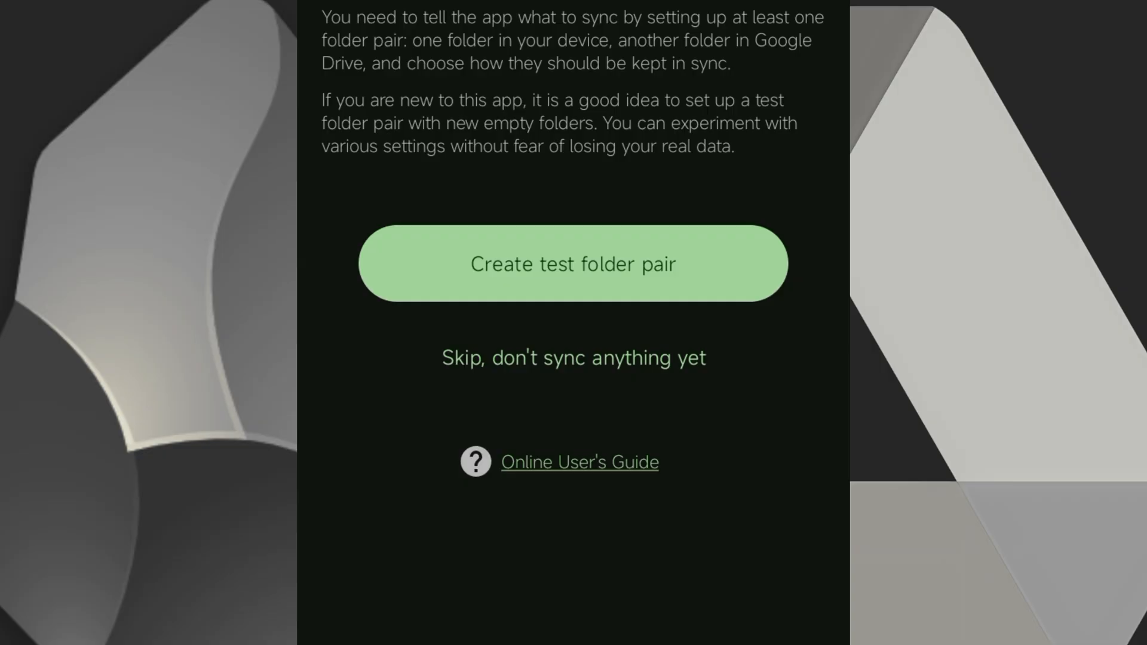
left_click(573, 358)
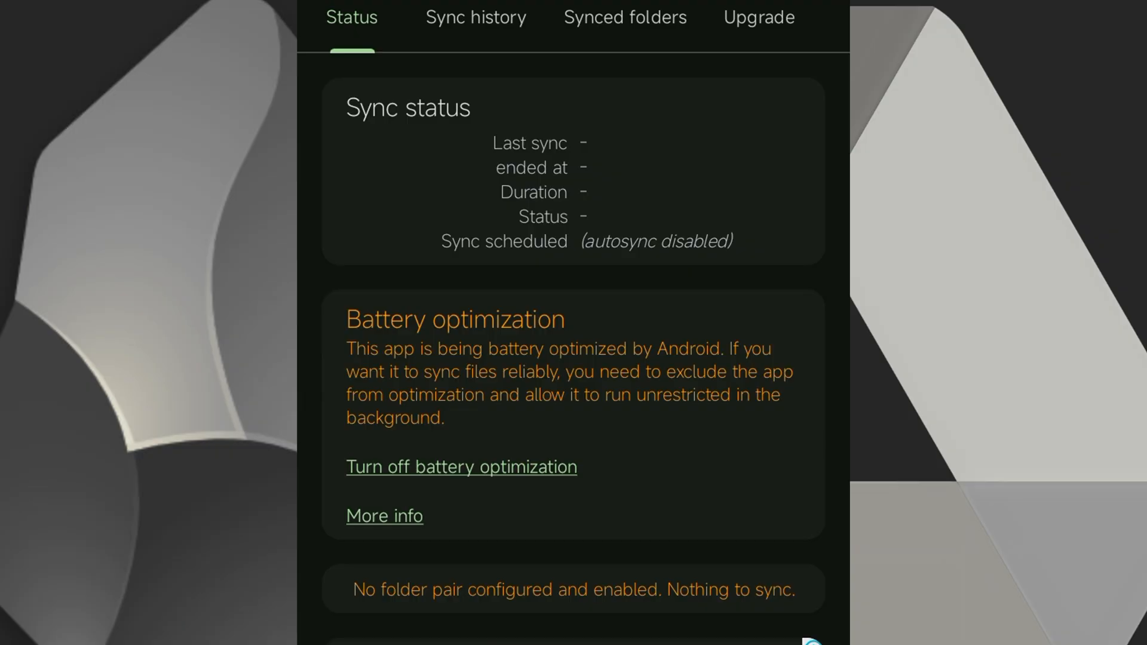
Start a new folder pair with the Obsidian folder in My Drive as remote.
left_click(624, 17)
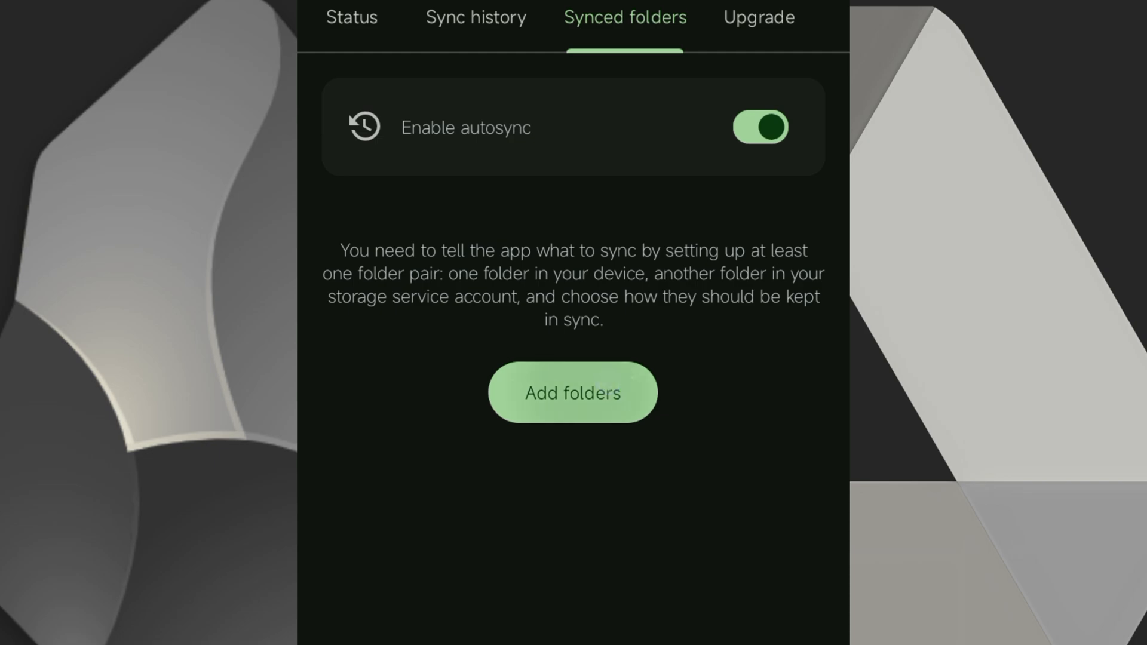
left_click(572, 392)
type("Obsidian")
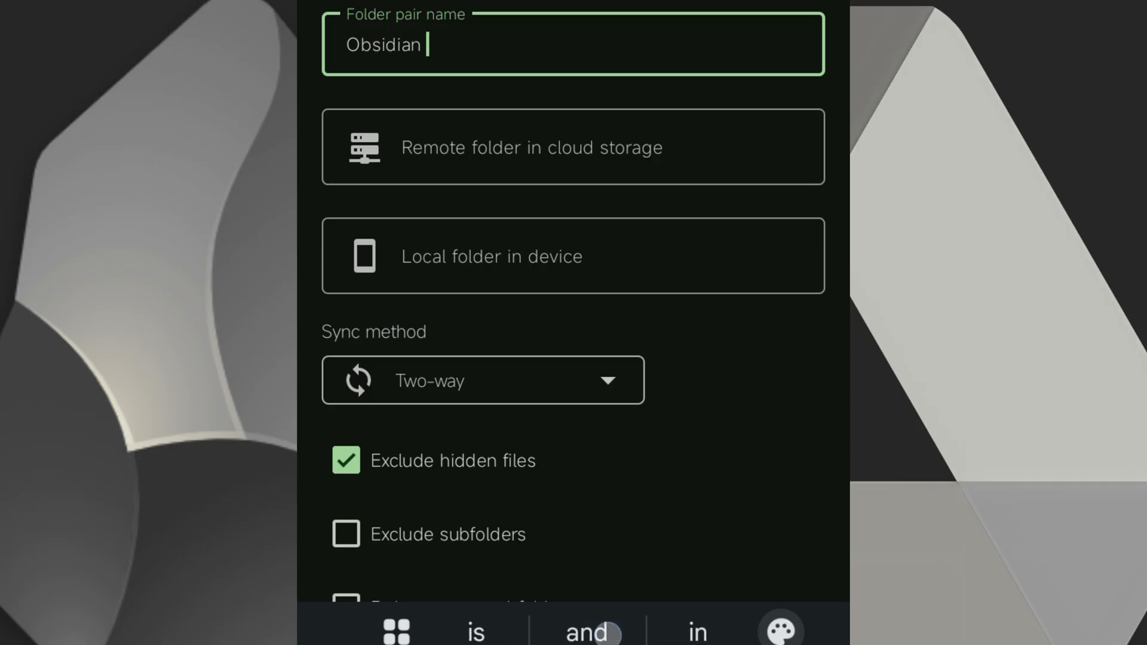
left_click(531, 147)
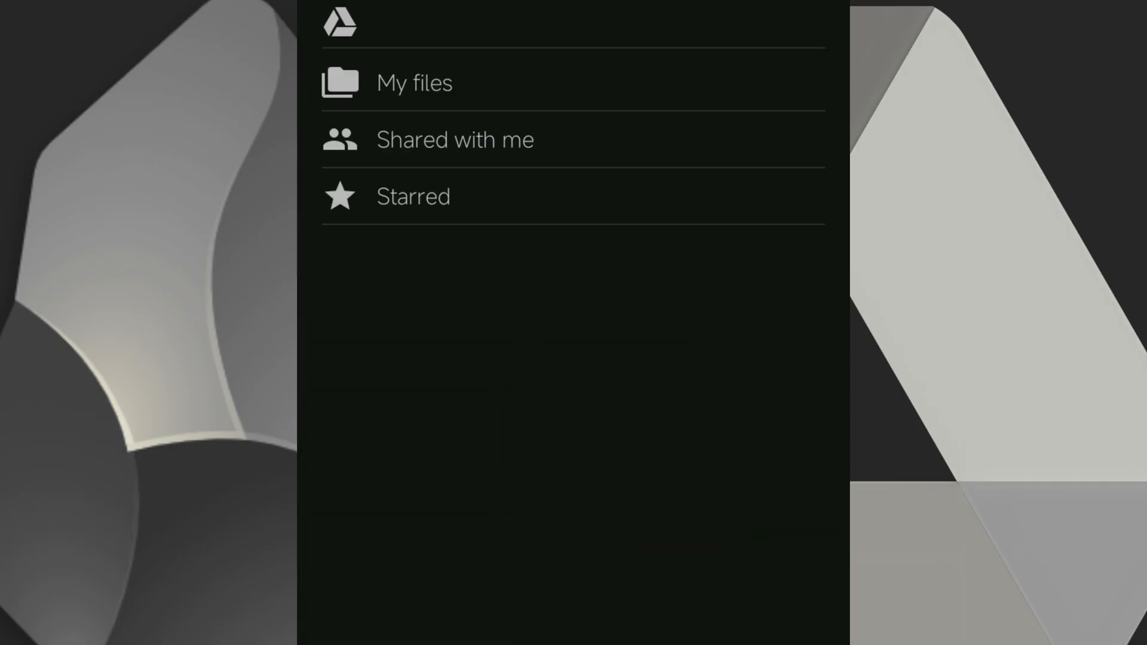
left_click(415, 81)
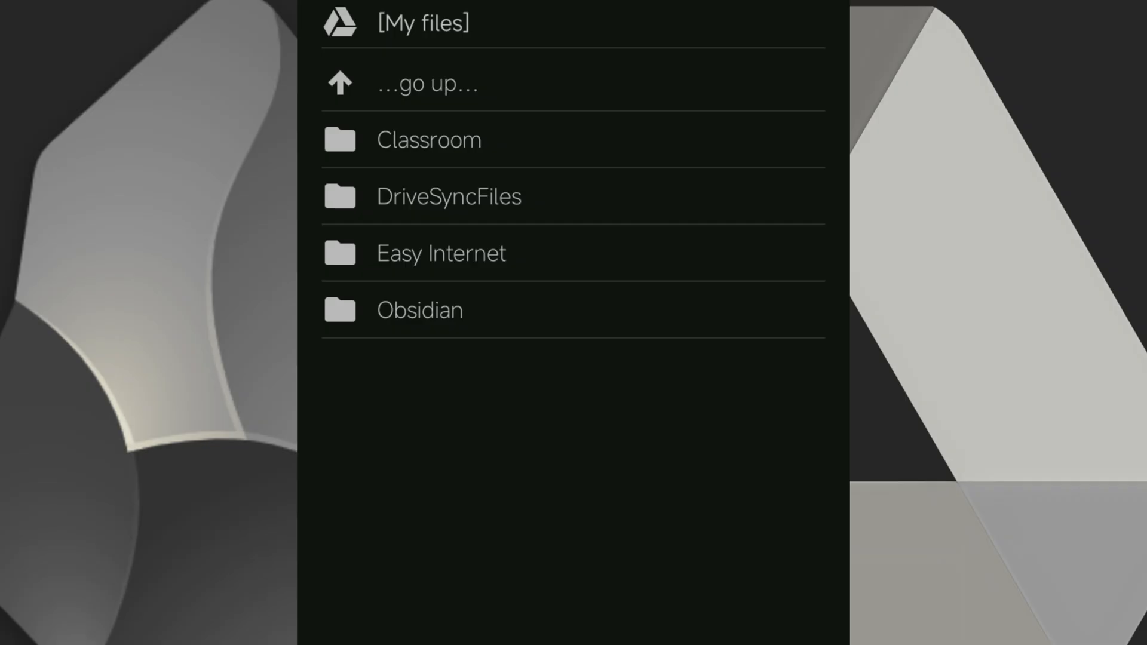
left_click(420, 310)
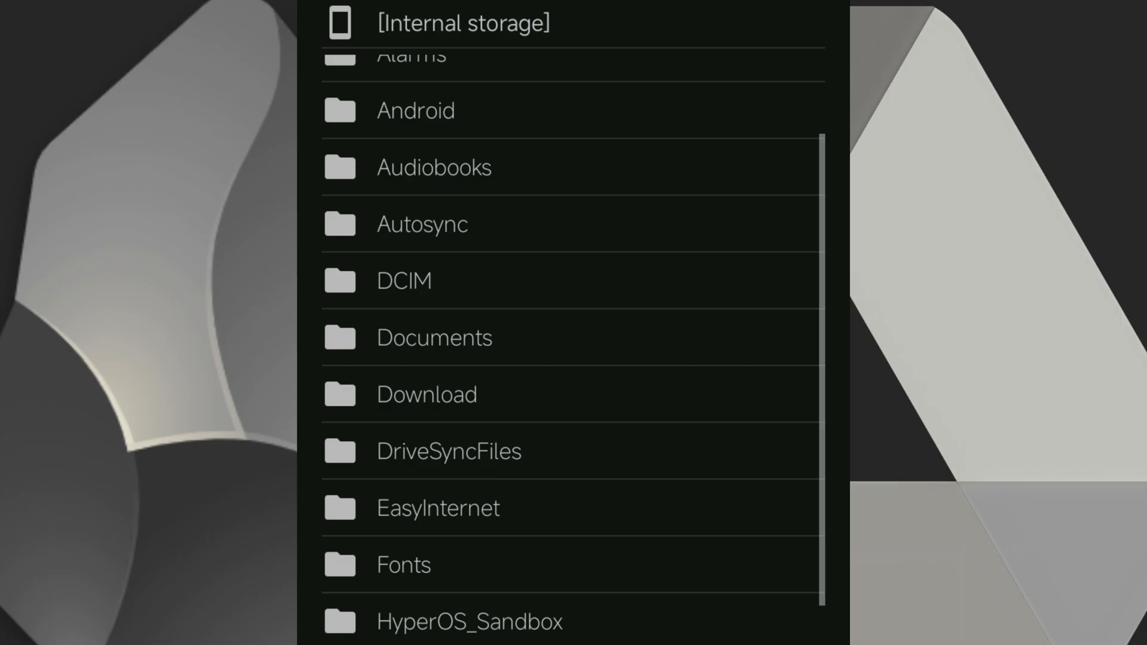
Choose Documents/Obsidian on the phone as the local folder.
left_click(434, 337)
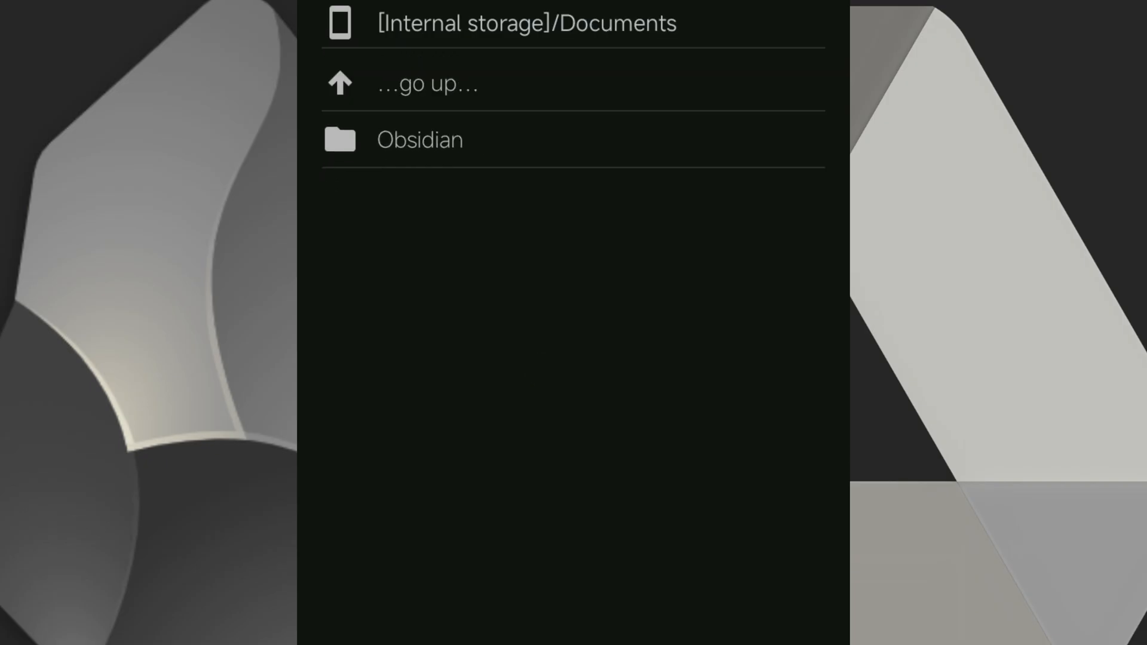
left_click(419, 139)
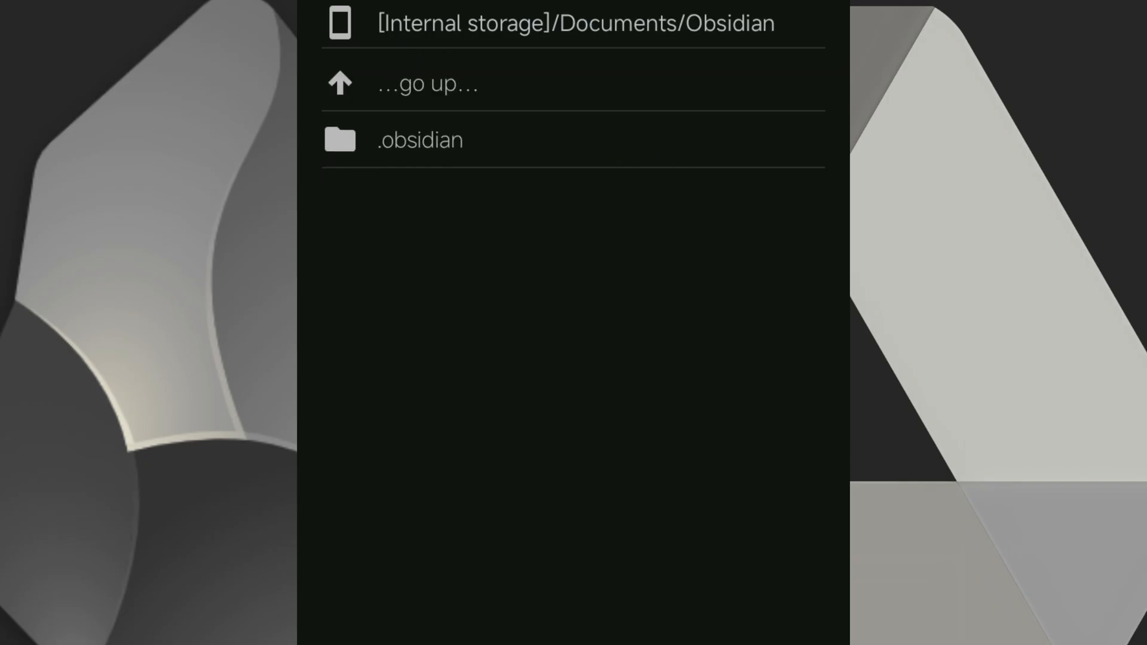